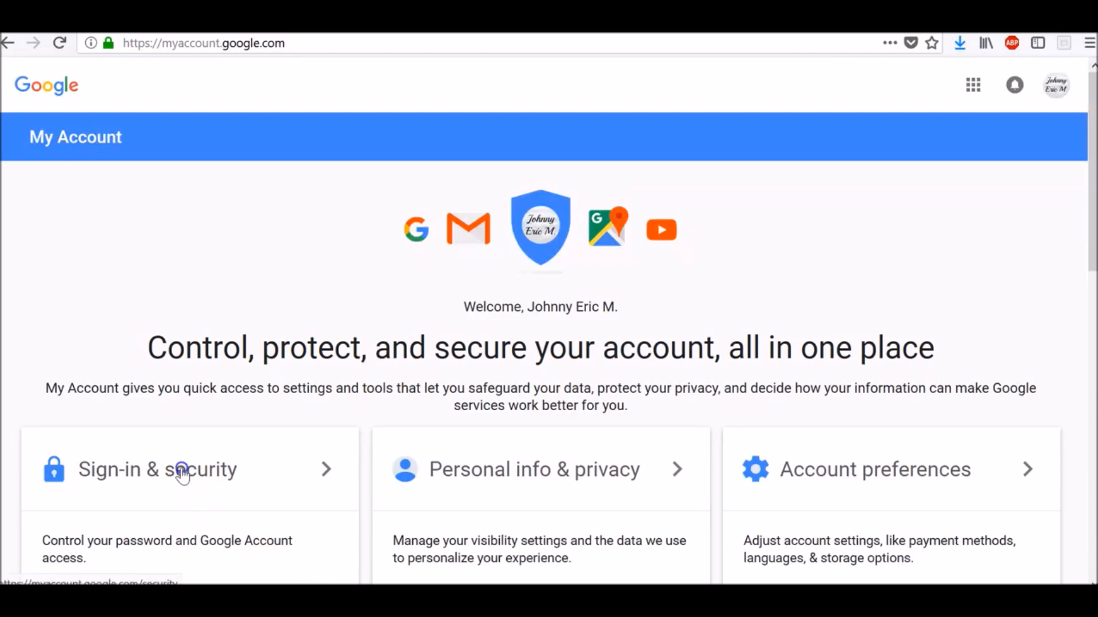
Go from Sign-in & security to 2-Step Verification, re-entering the account password
{"action": "left_click", "coordinate": [158, 469]}
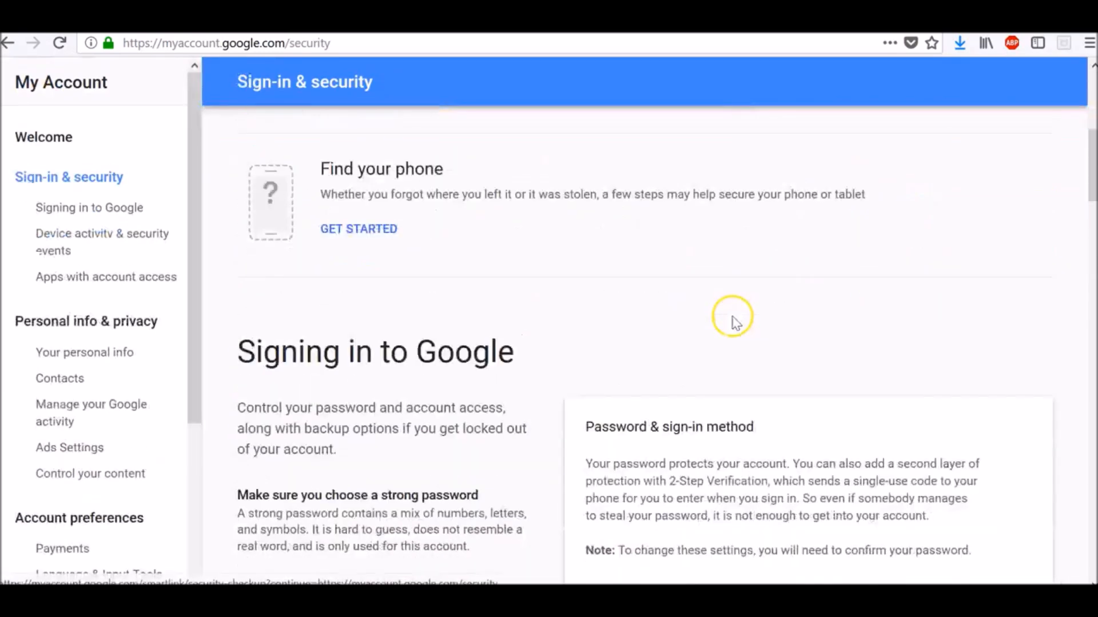
{"action": "scroll", "scroll_direction": "down", "scroll_amount": 3}
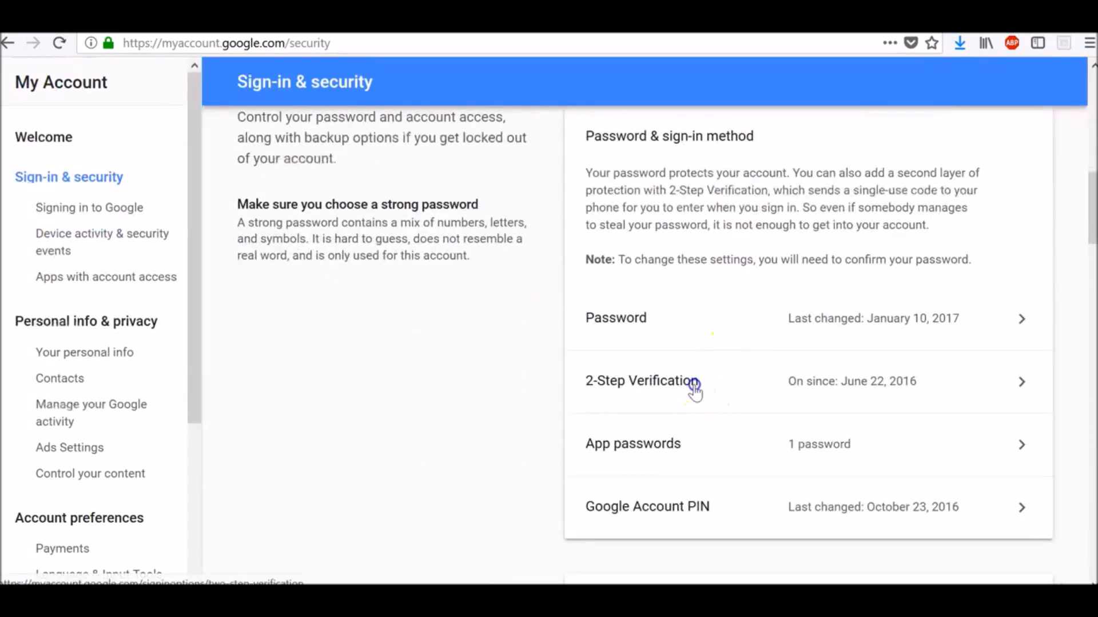
{"action": "left_click", "coordinate": [640, 381]}
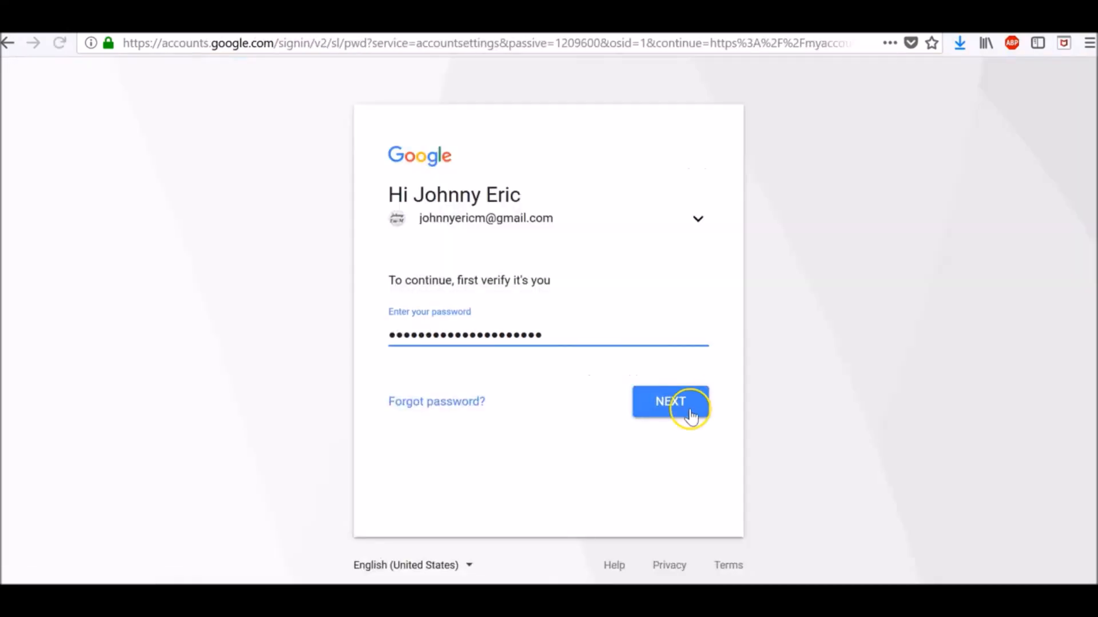
{"action": "left_click", "coordinate": [670, 401]}
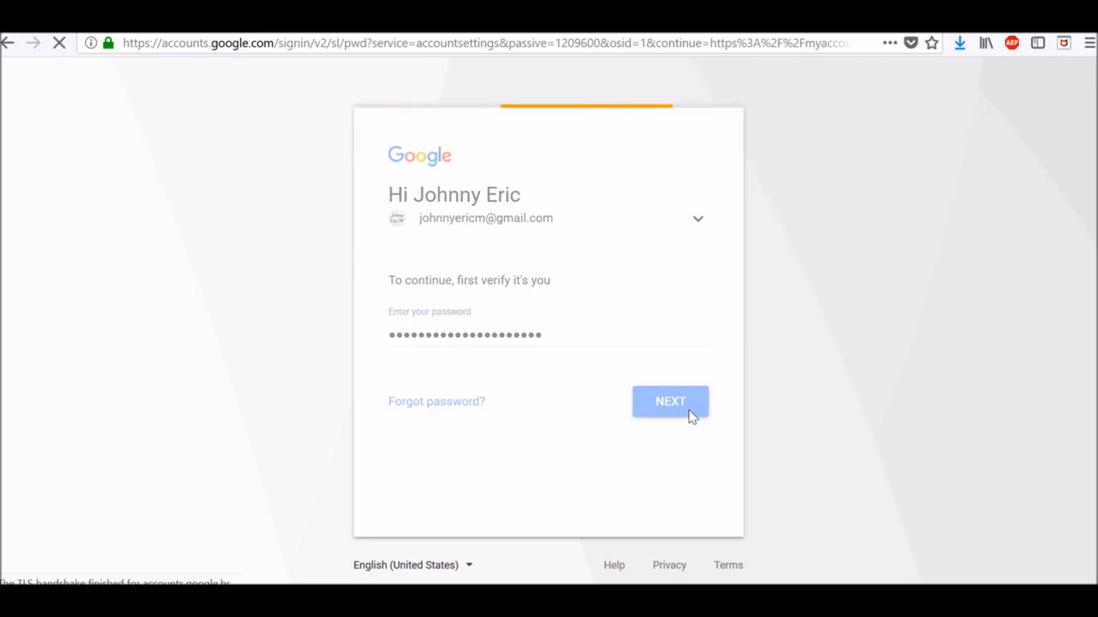
{"action": "left_click", "coordinate": [669, 401]}
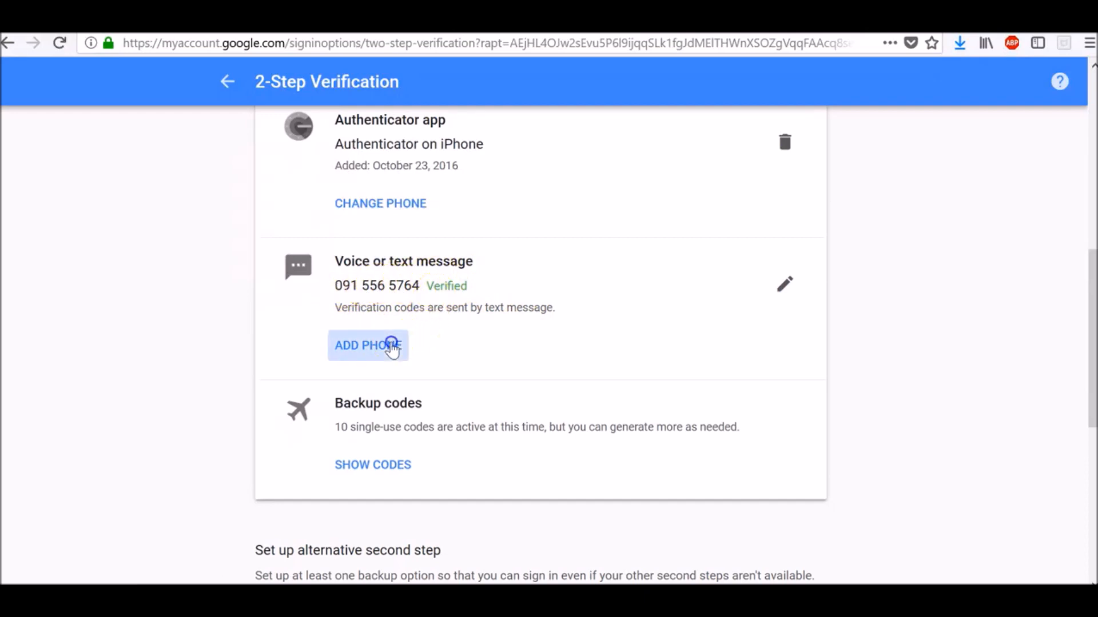
{"action": "left_click", "coordinate": [367, 345]}
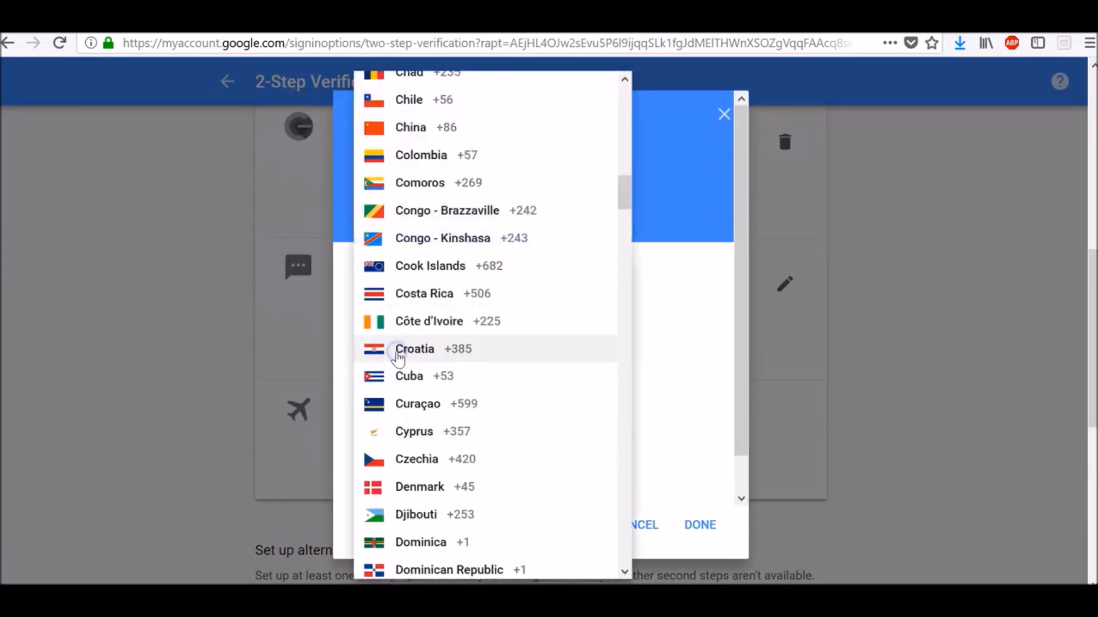
{"action": "left_click", "coordinate": [414, 349]}
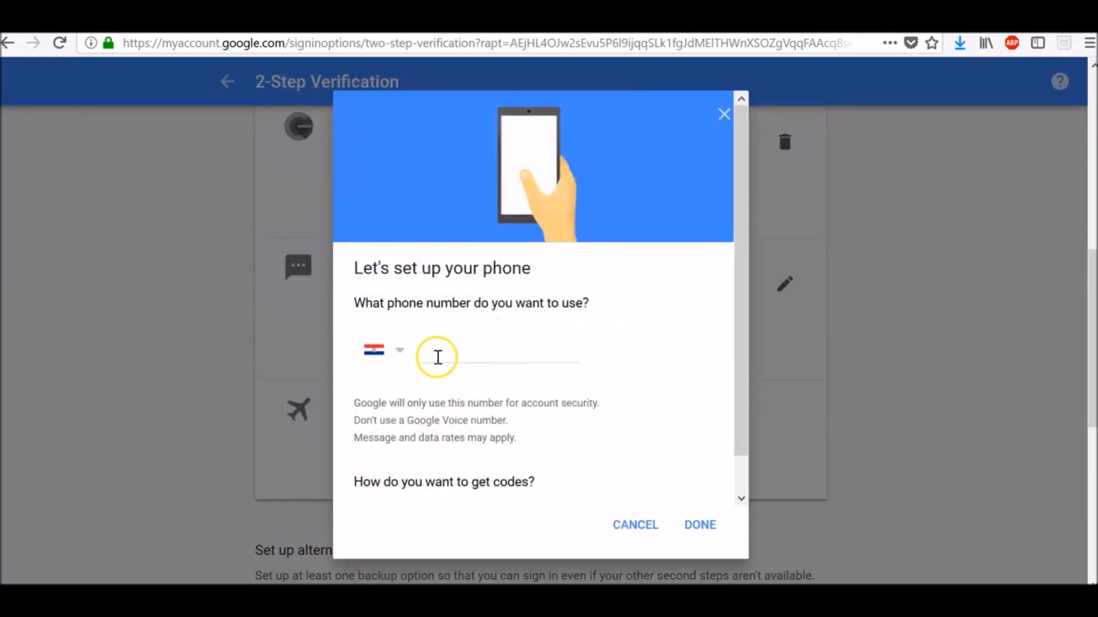
{"action": "type", "text": "917308763"}
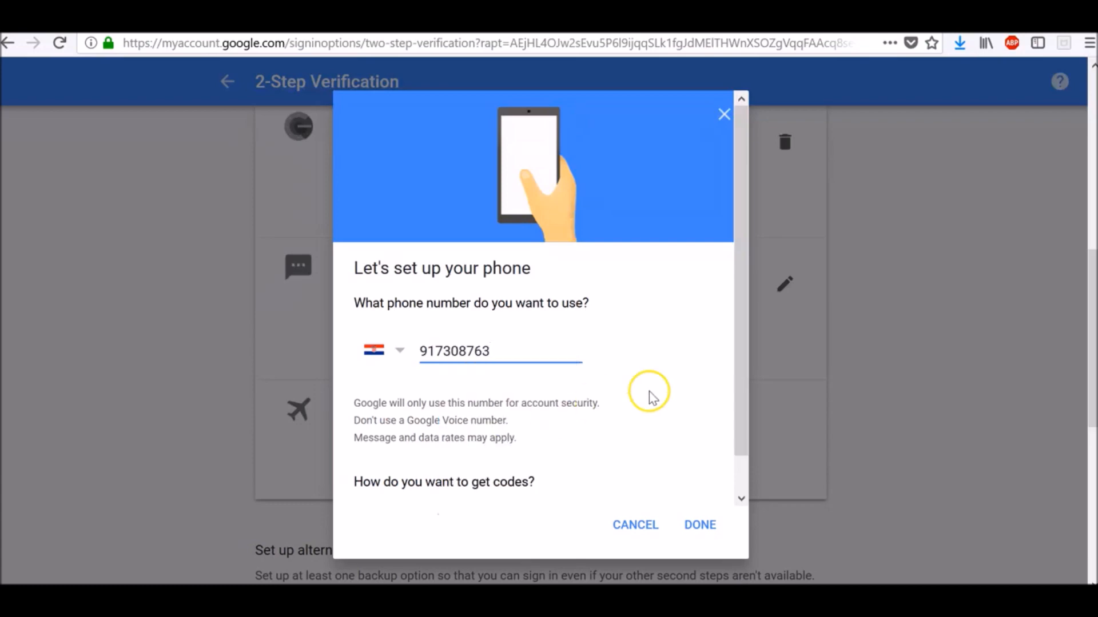
{"action": "mouse_move", "coordinate": [651, 410]}
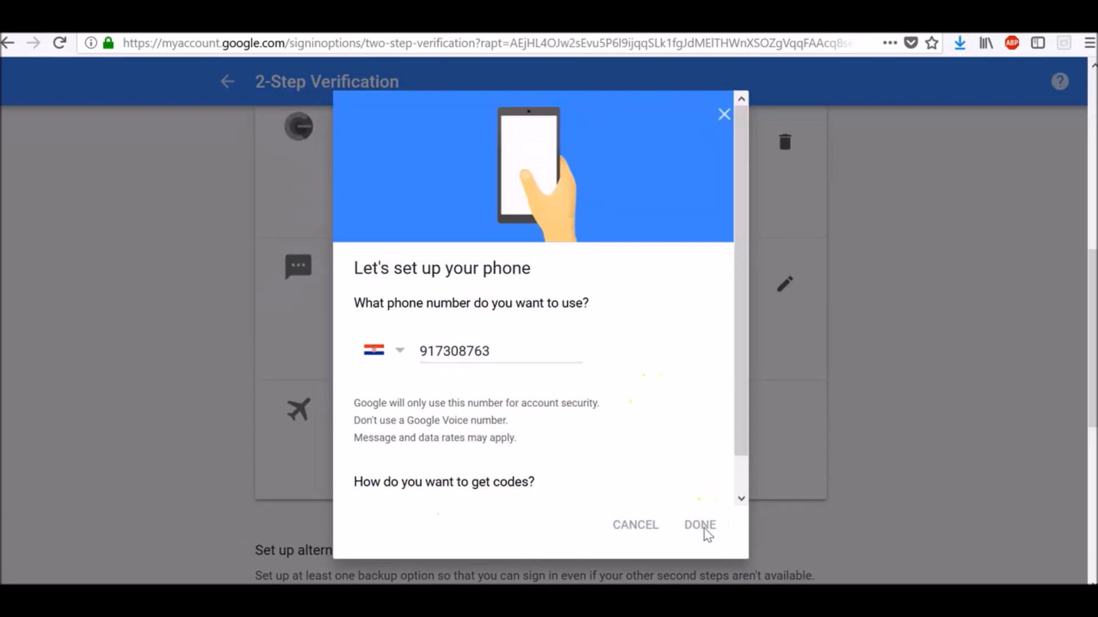
{"action": "left_click", "coordinate": [699, 525]}
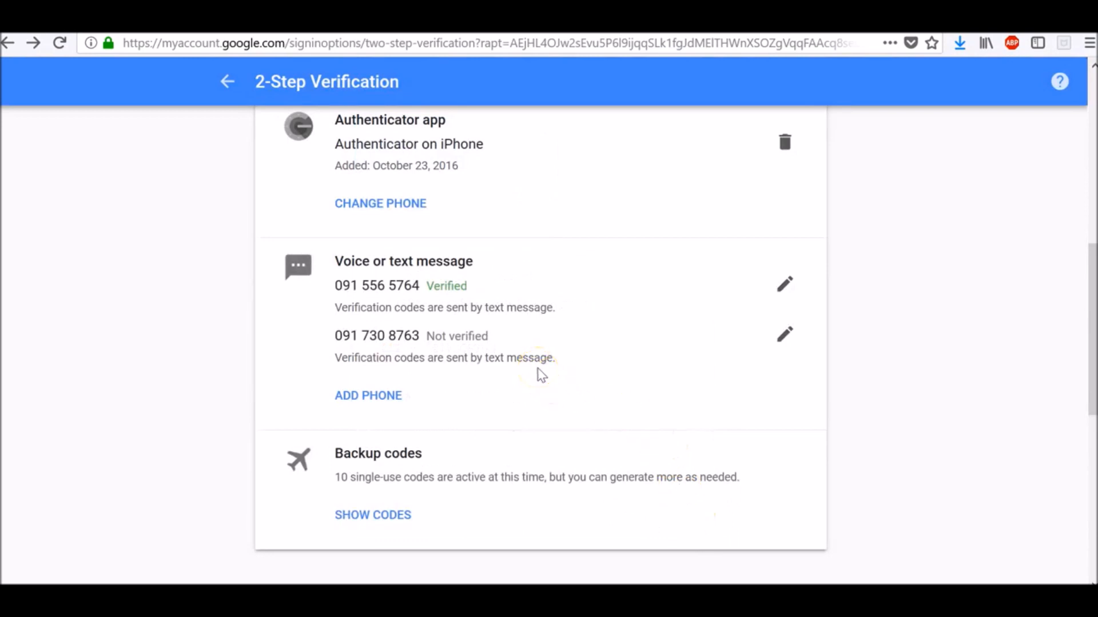
{"action": "mouse_move", "coordinate": [784, 335]}
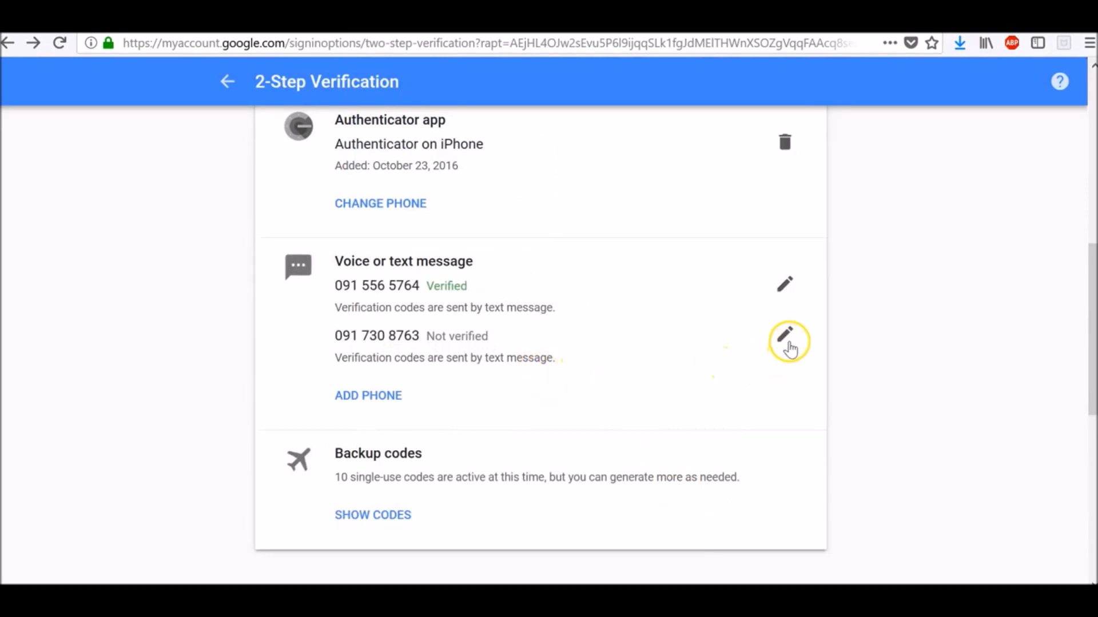
Verify the new backup number by text message, entering code 31065
{"action": "left_click", "coordinate": [786, 341]}
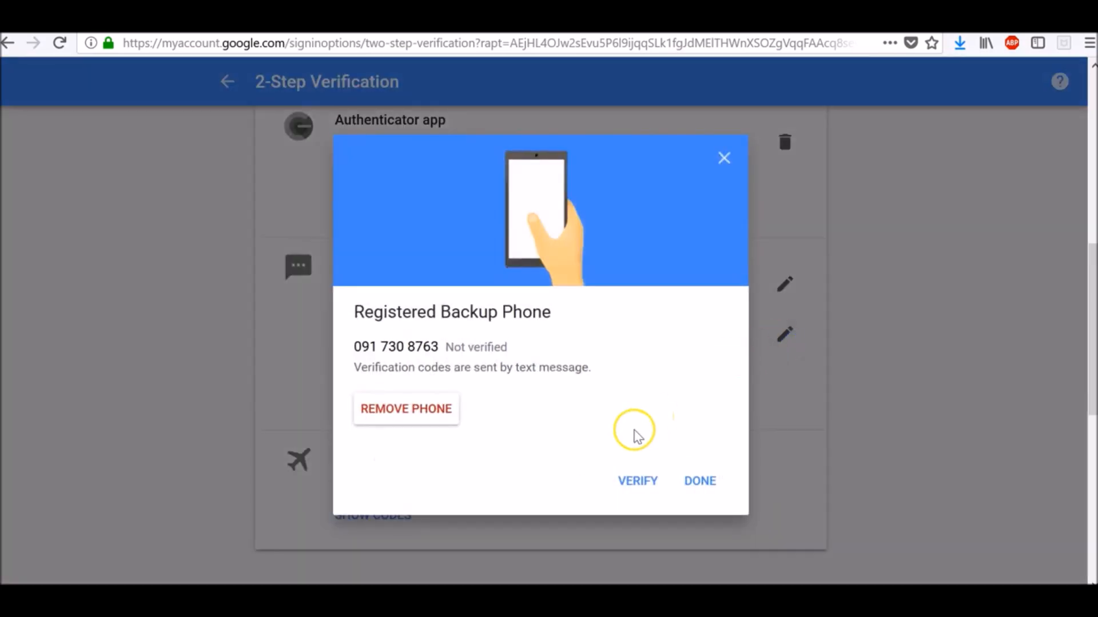
{"action": "left_click", "coordinate": [636, 481]}
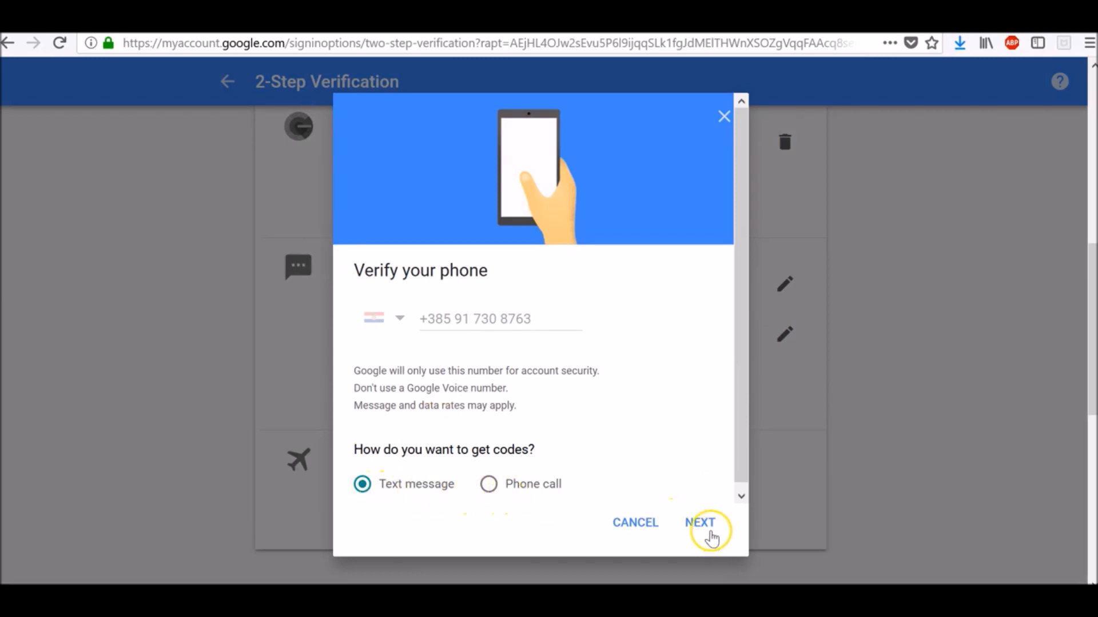
{"action": "left_click", "coordinate": [700, 522]}
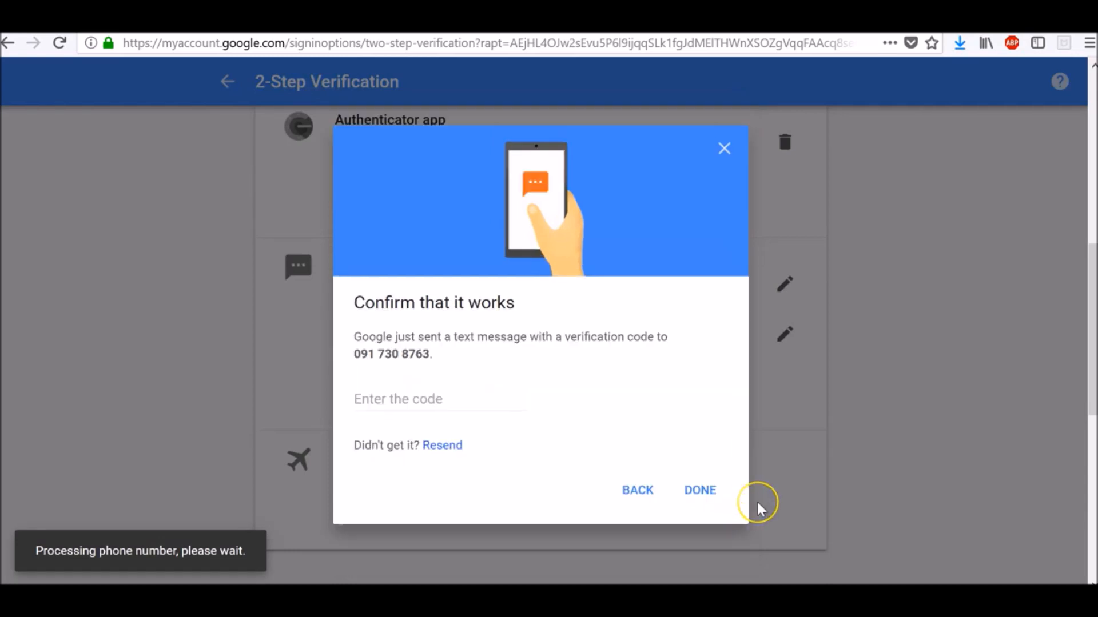
{"action": "left_click", "coordinate": [439, 399]}
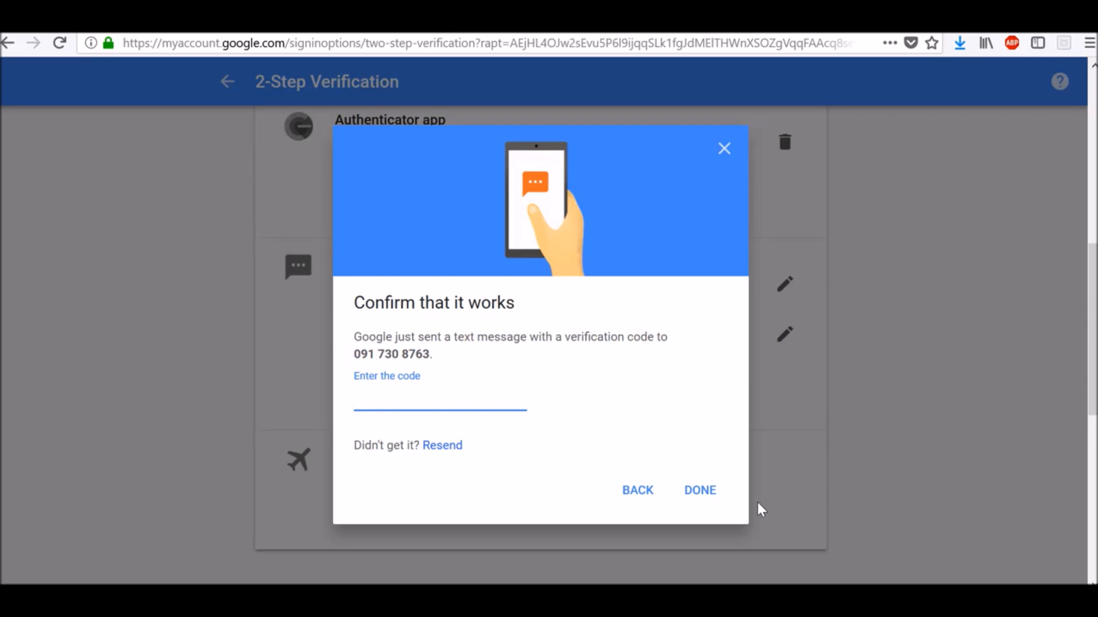
{"action": "type", "text": "310"}
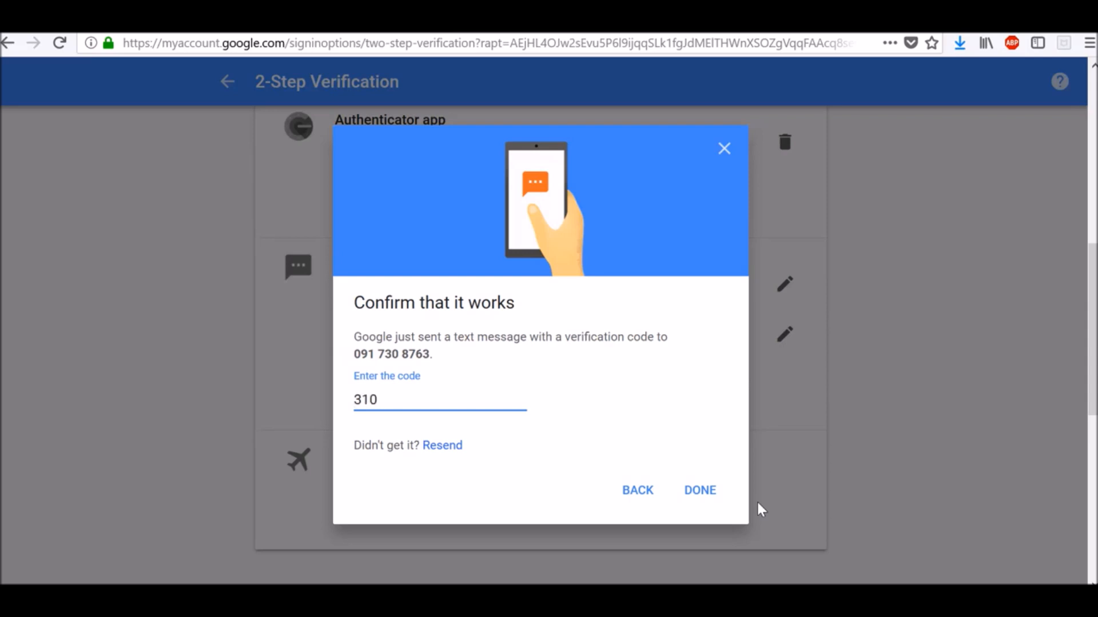
{"action": "type", "text": "65"}
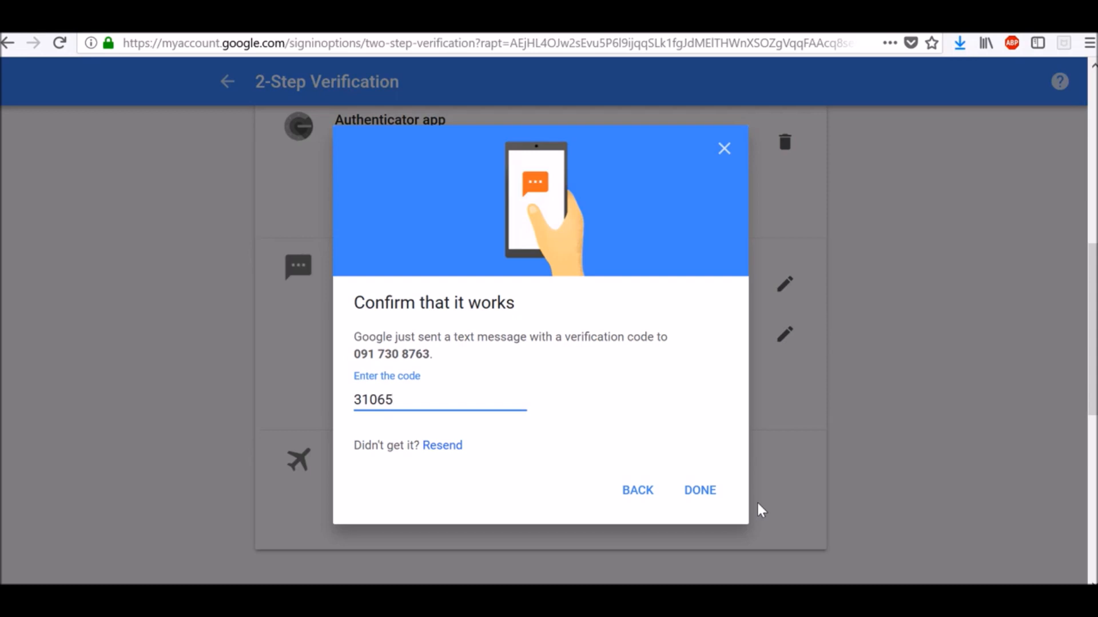
{"action": "left_click", "coordinate": [699, 490]}
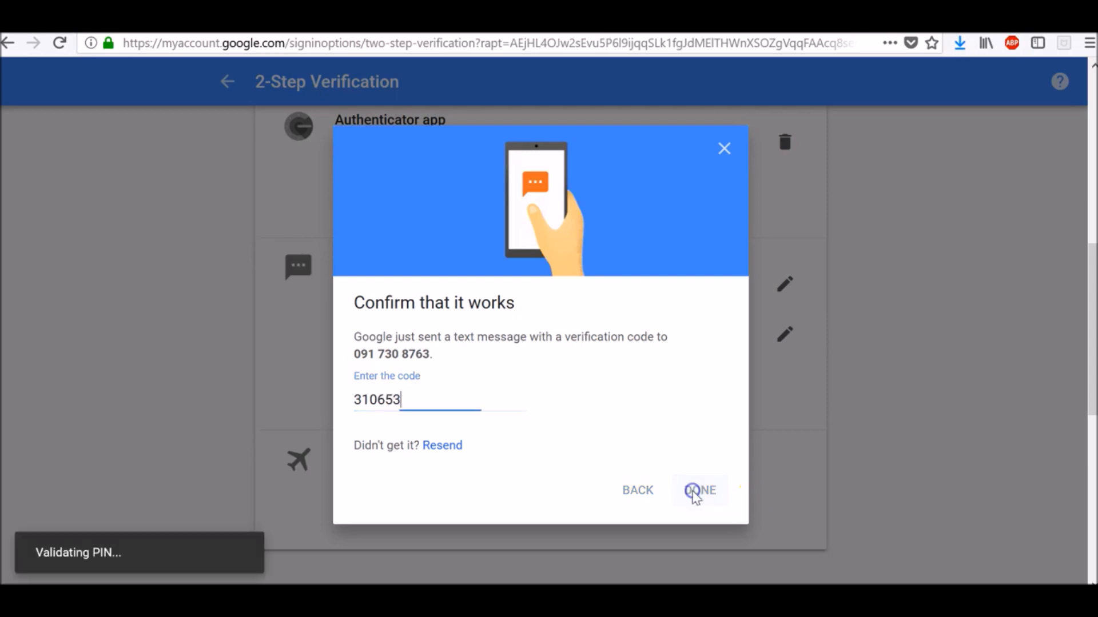
{"action": "left_click", "coordinate": [700, 490]}
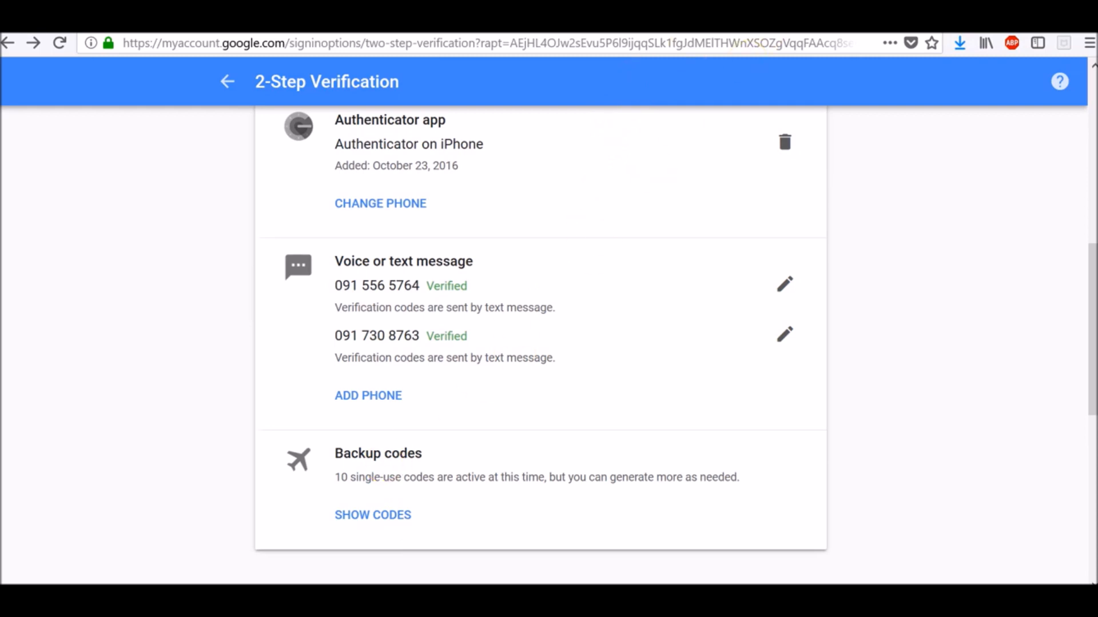
Submit the account password on the new sign-in page
{"action": "left_click", "coordinate": [372, 514]}
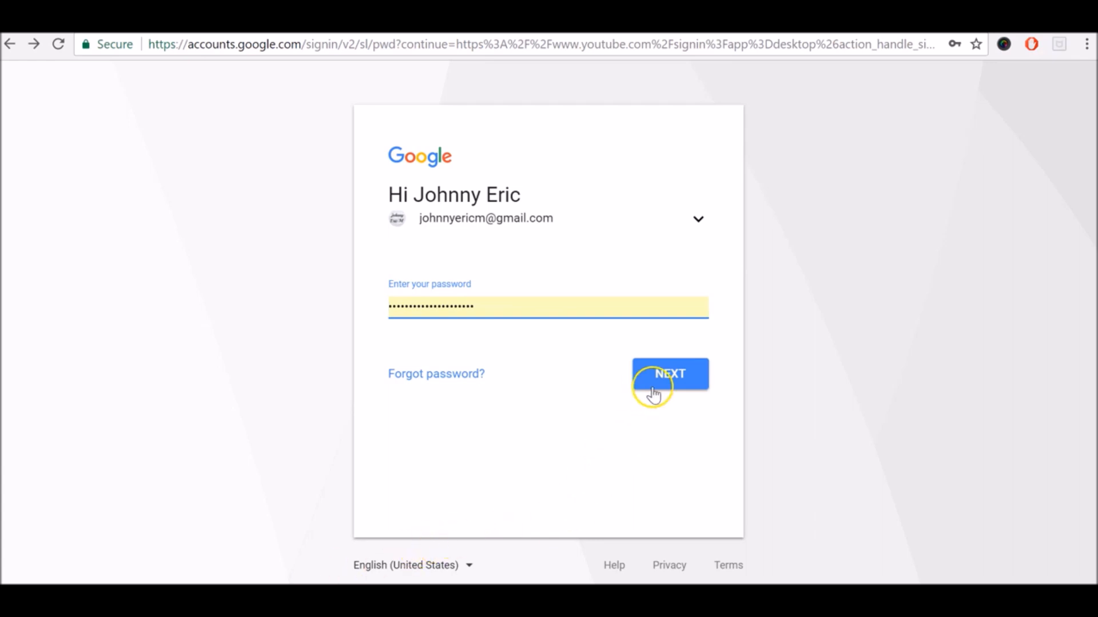
Submit the password to reach the 2-Step Verification phone approval prompt
{"action": "left_click", "coordinate": [668, 373]}
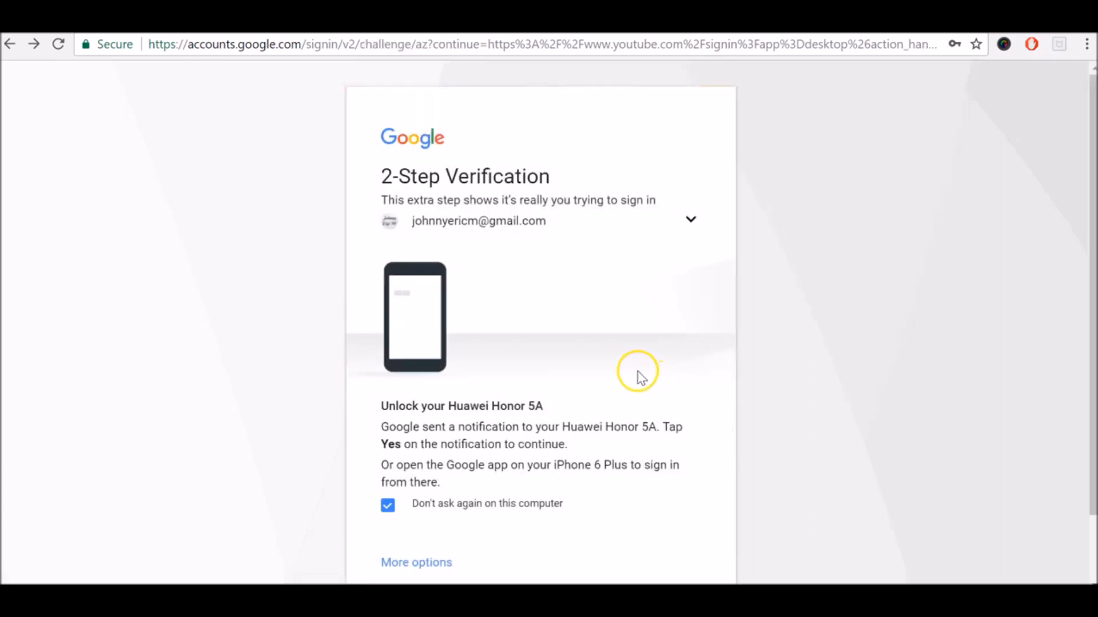